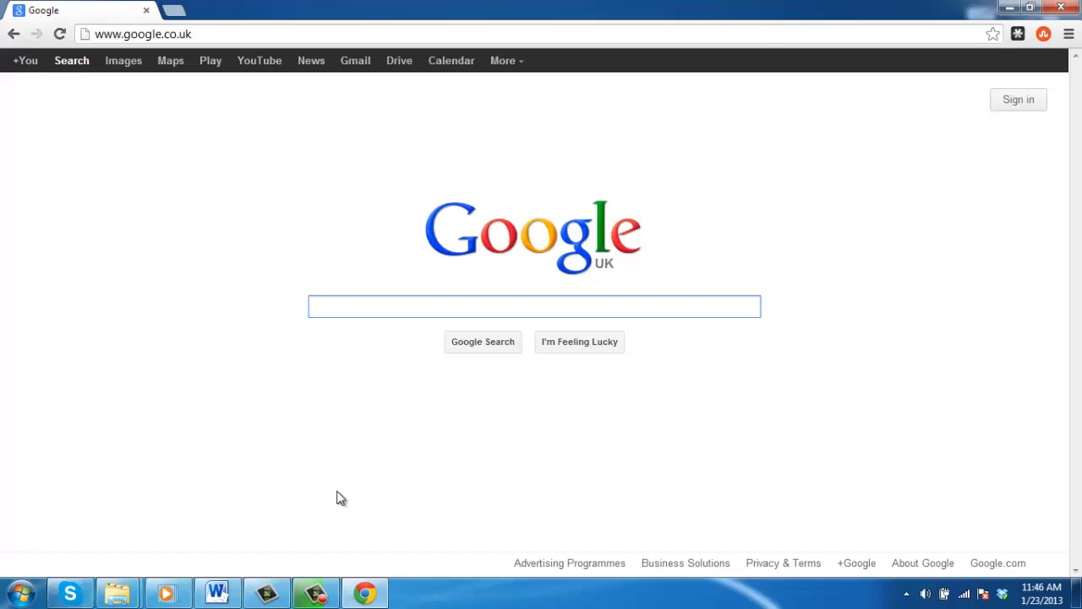
Search Google for 'dog training' using the suggestion list
left_click(532, 306)
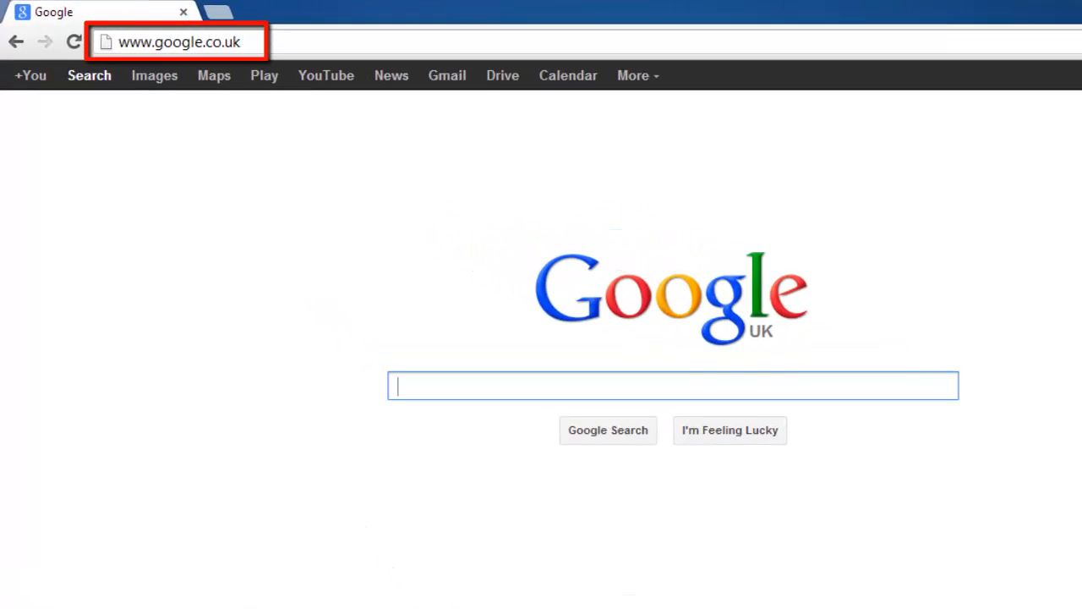
mouse_move(434, 396)
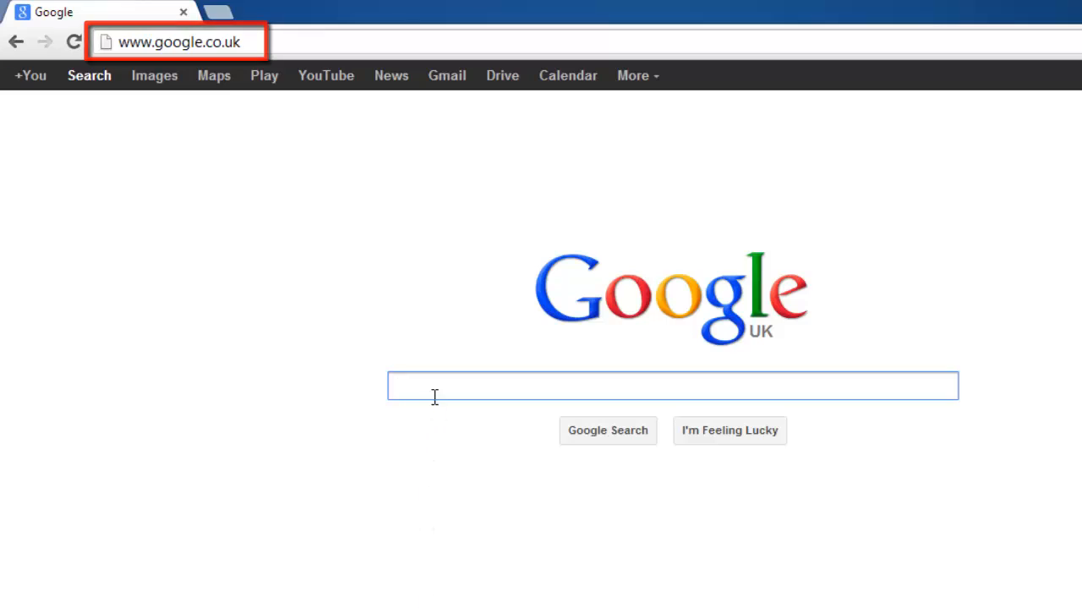
type("dog trai")
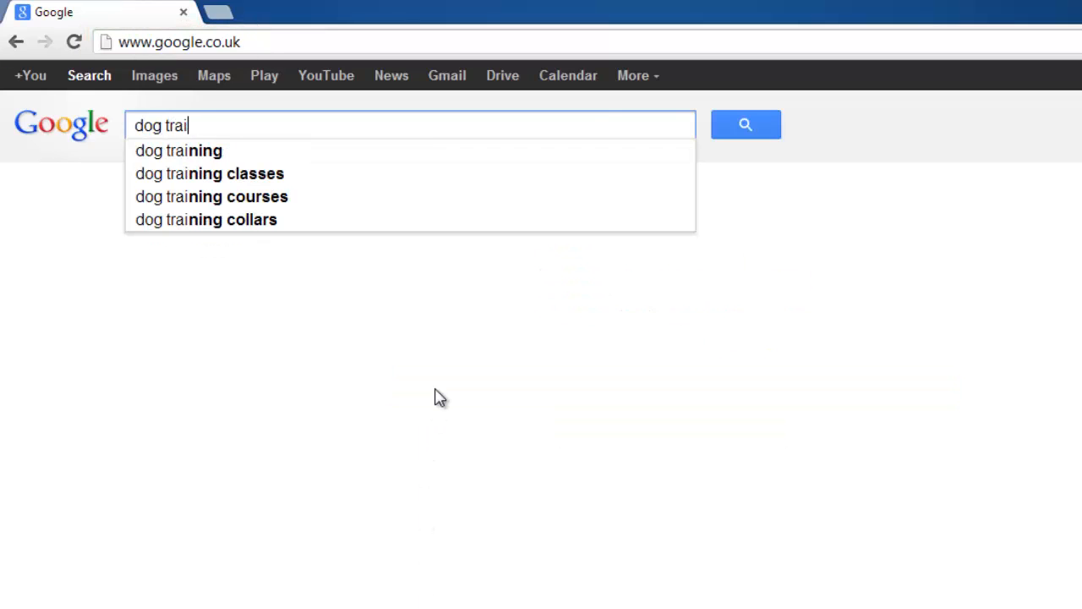
left_click(178, 151)
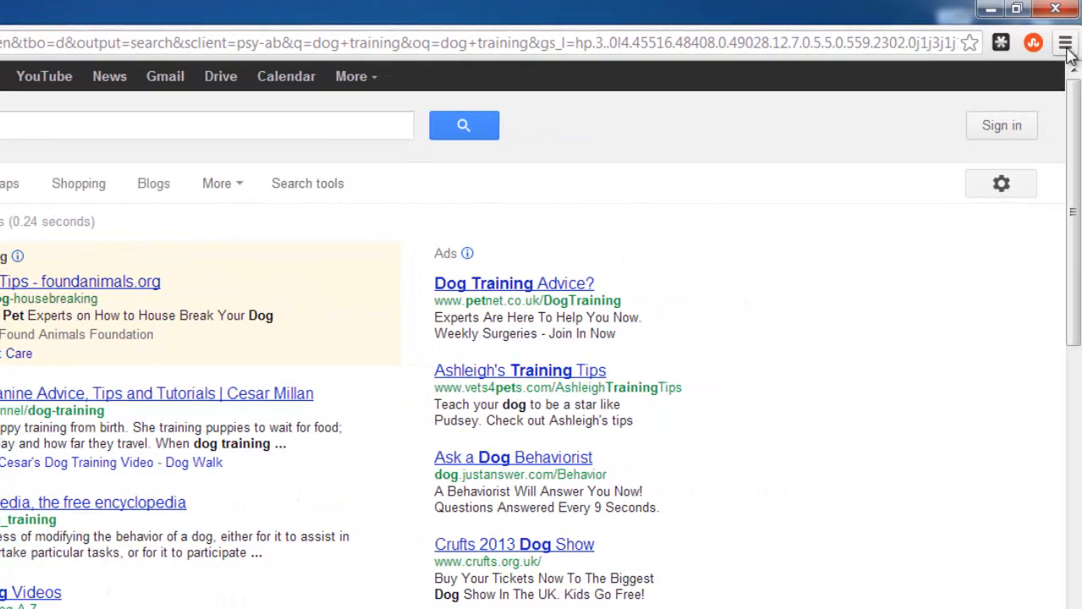
mouse_move(1065, 44)
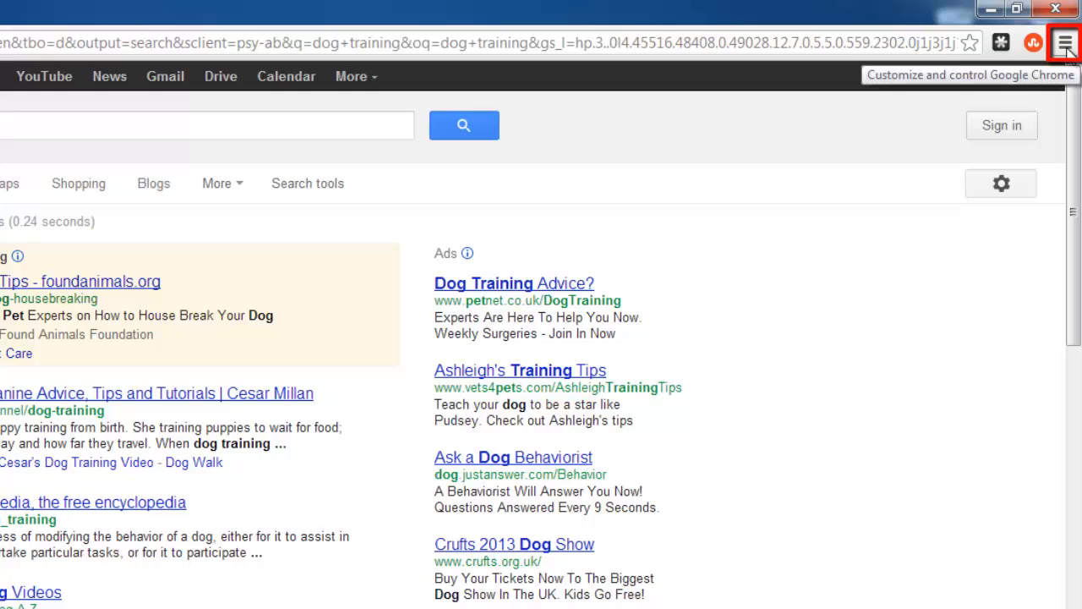
Go to Chrome's Extensions page through the Customize and control menu
left_click(1065, 43)
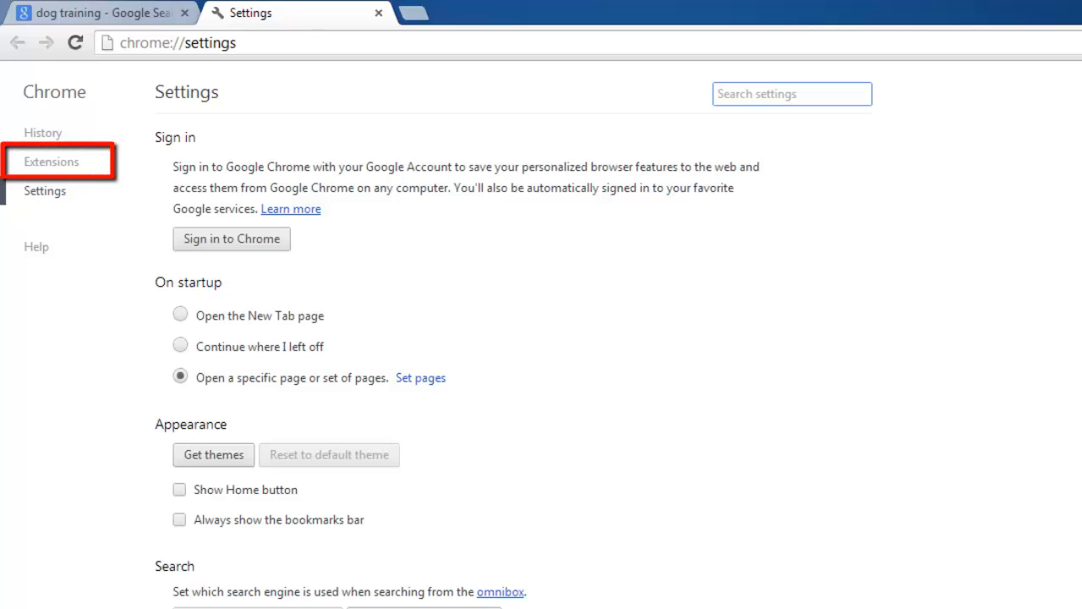
left_click(52, 161)
type("A")
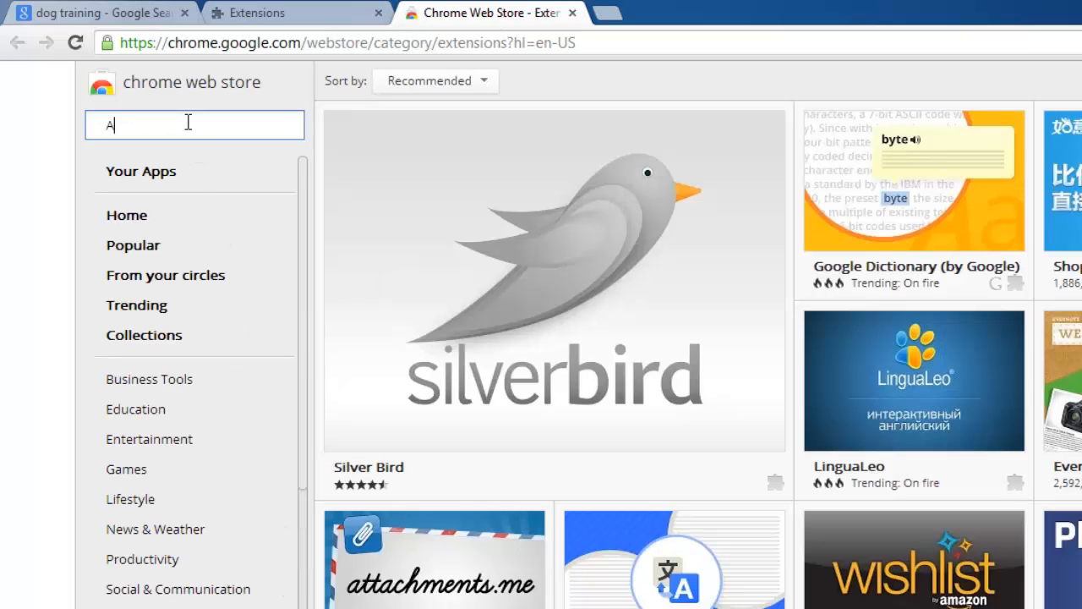
Search the Chrome Web Store for the AdBlock extension
type("dBlock")
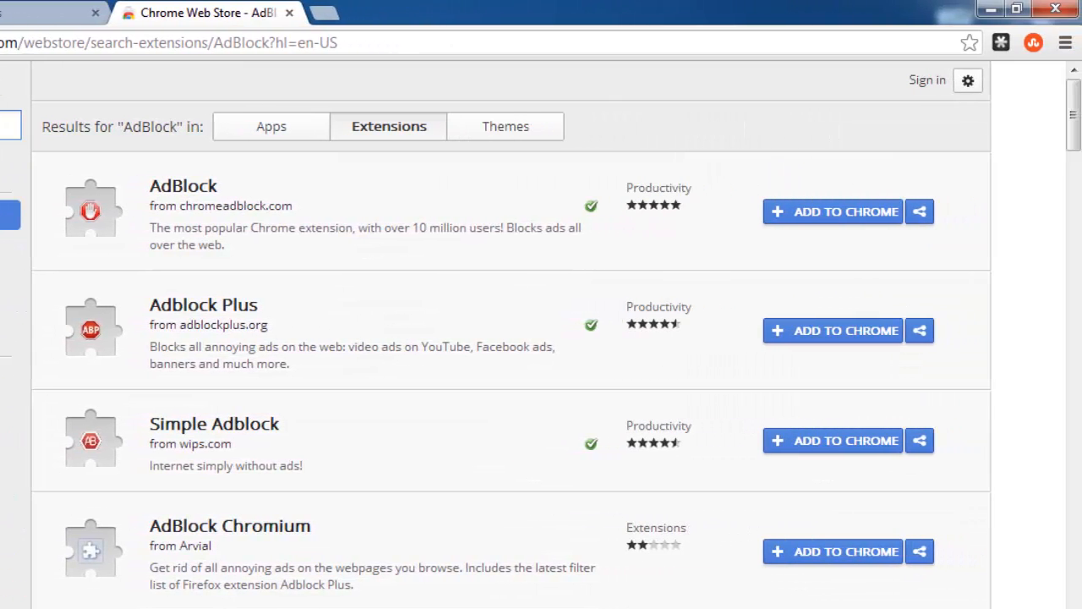
mouse_move(477, 318)
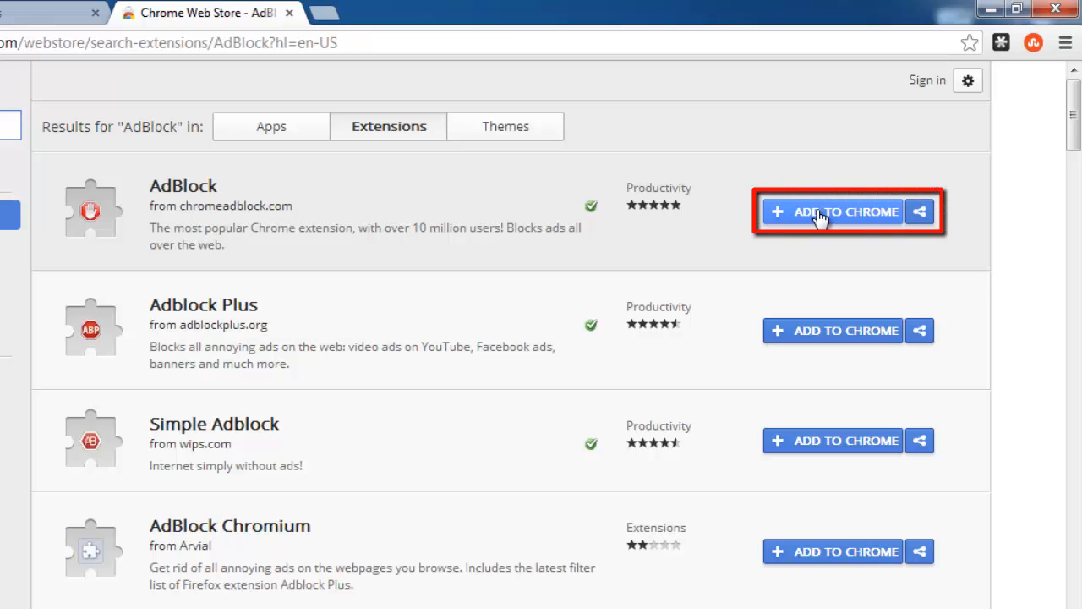
Add AdBlock from chromeadblock.com to Chrome and confirm the installation
left_click(833, 212)
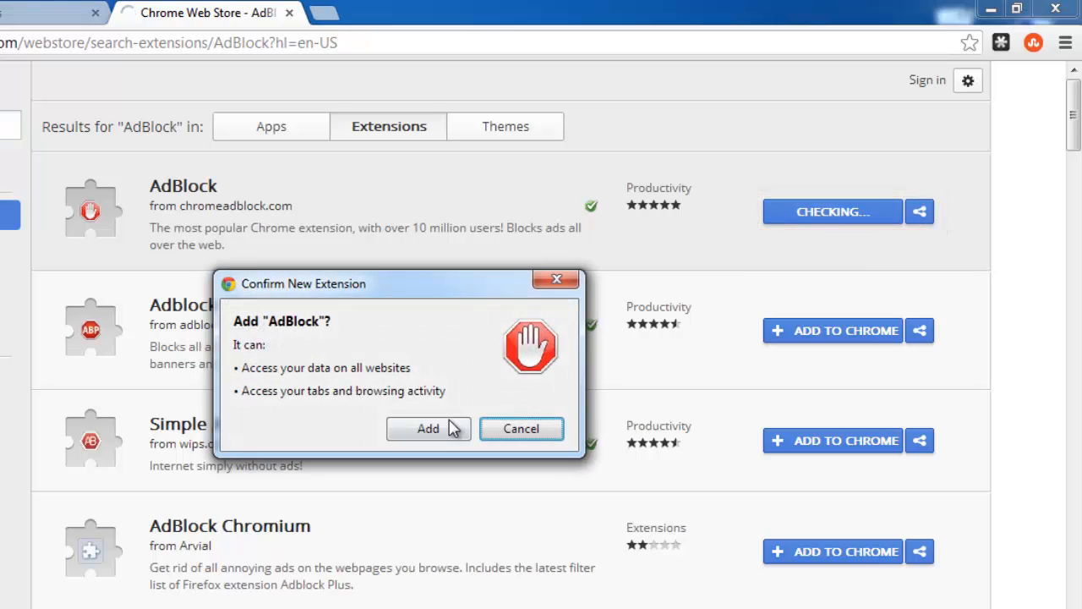
left_click(427, 428)
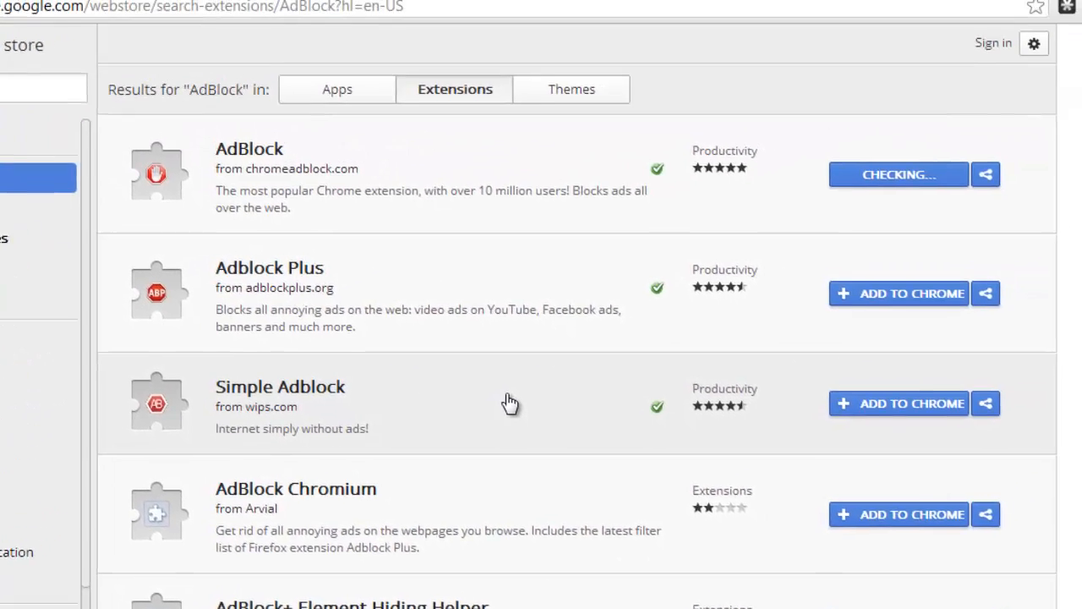
left_click(898, 174)
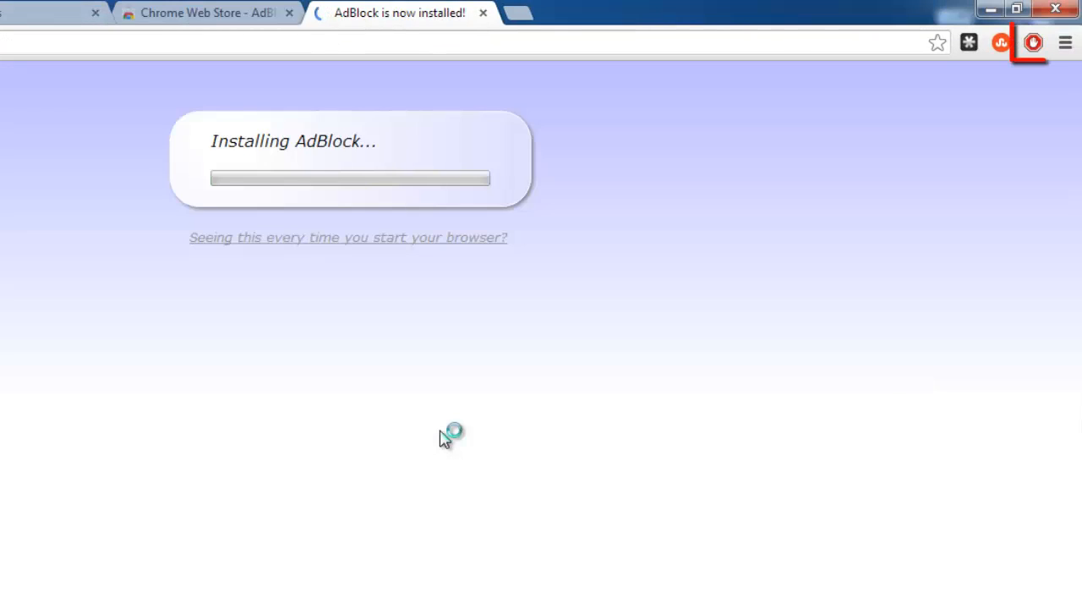